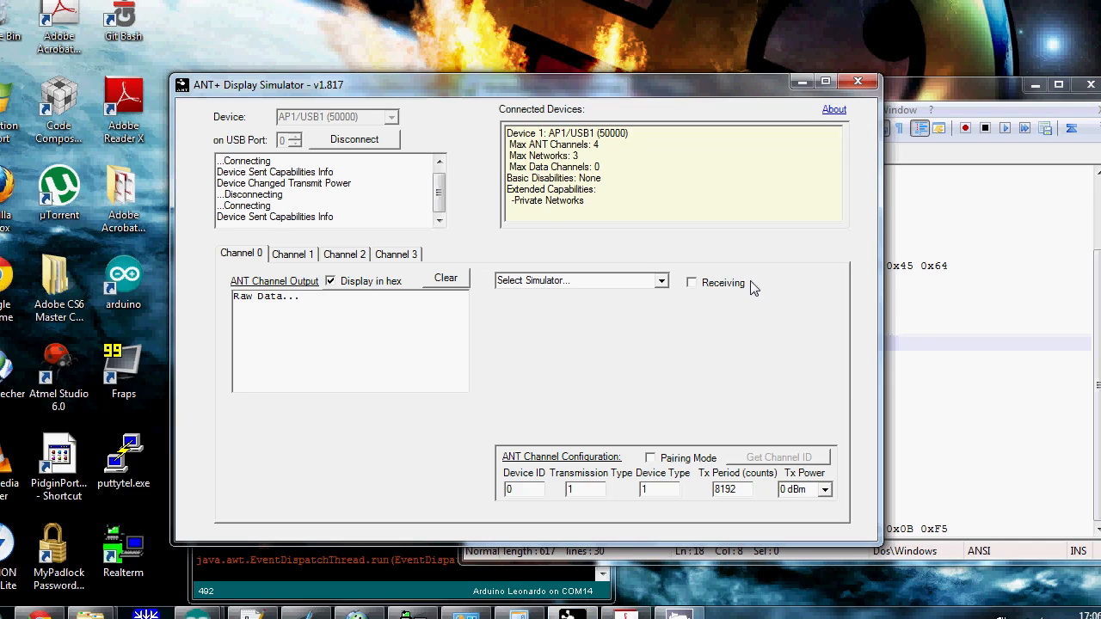
# Step: Start channel 0 receiving so raw RX data packets appear in the output
pyautogui.click(660, 280)
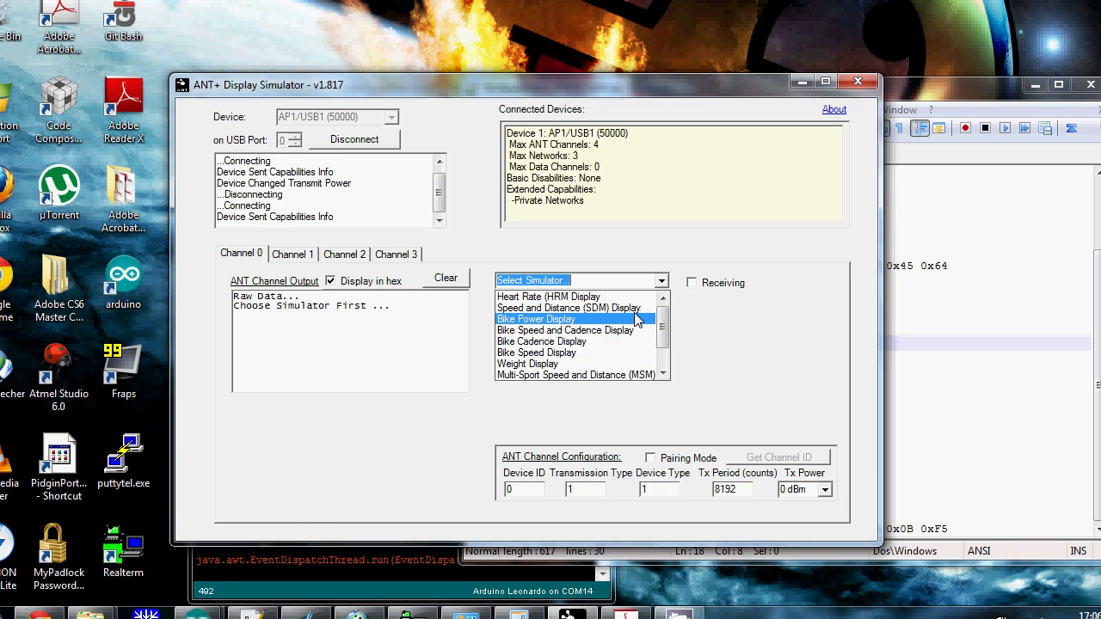
pyautogui.click(536, 319)
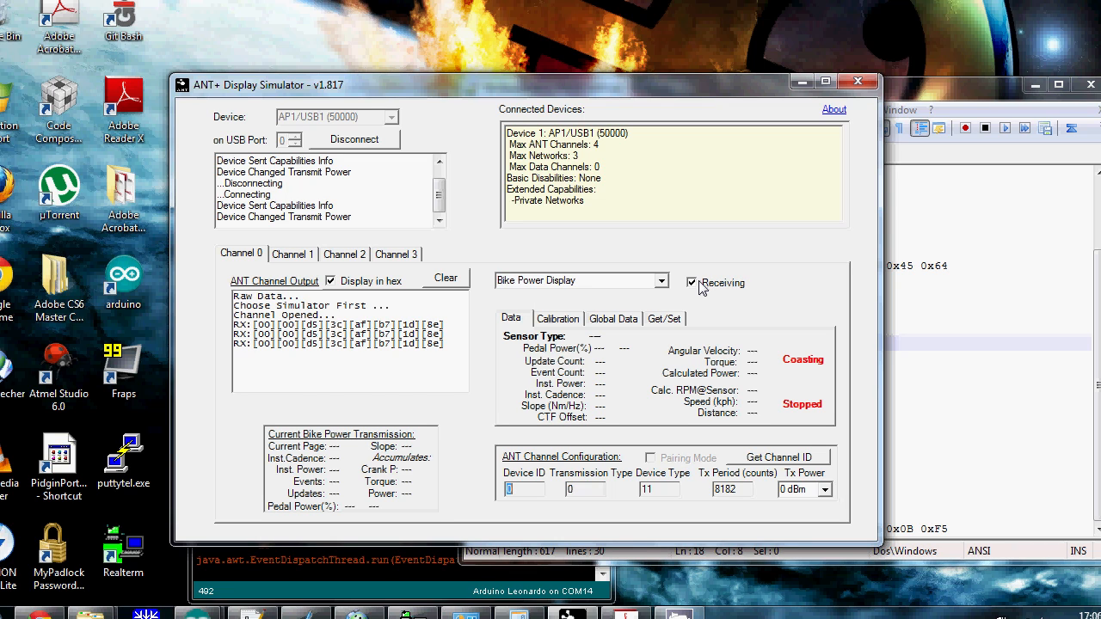